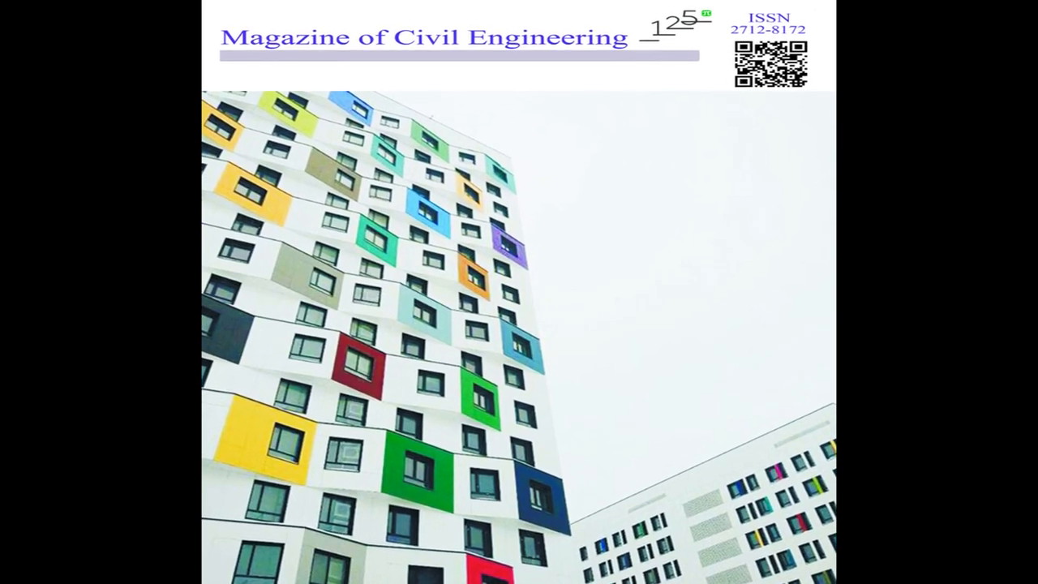
scroll(down, 3)
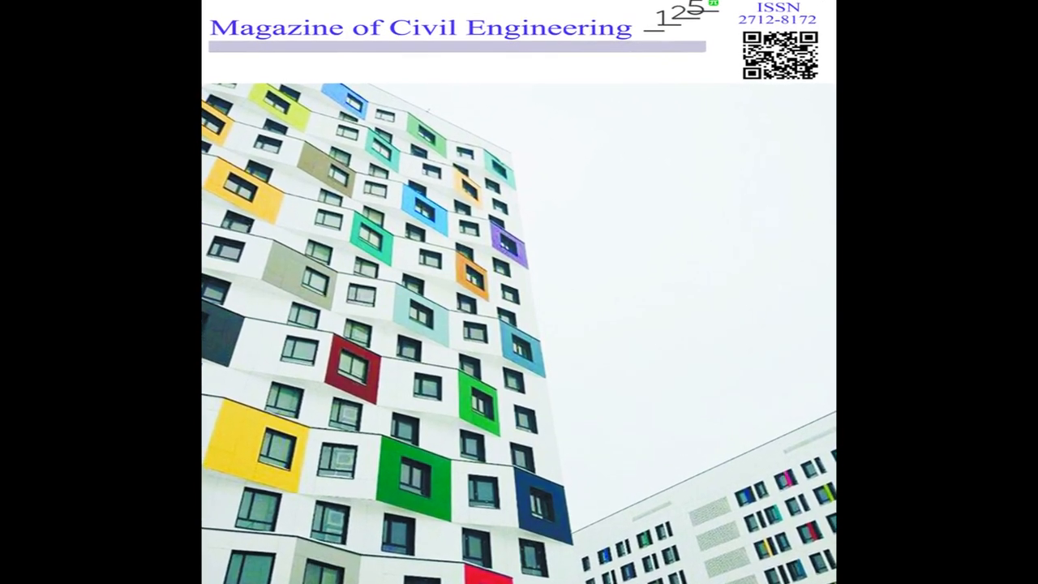